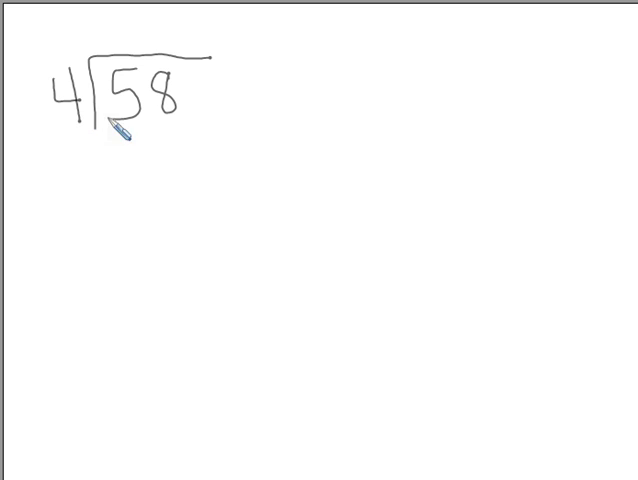
{"action": "mouse_move", "coordinate": [118, 153]}
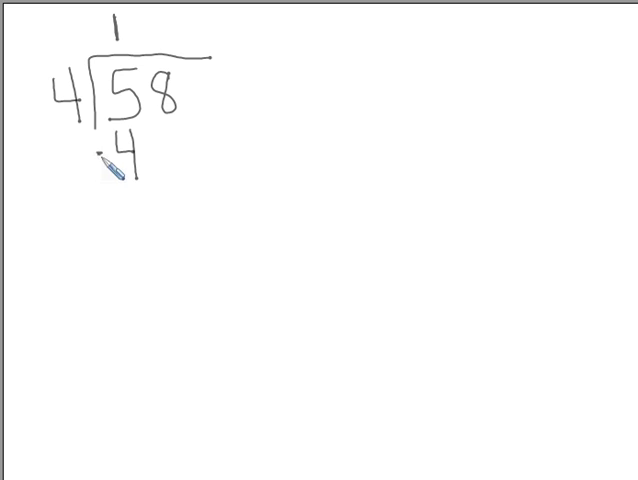
Draw the minus sign in front of the 4 under the 5 in 58 ÷ 4
{"action": "left_click_drag", "start_coordinate": [95, 193], "coordinate": [155, 191]}
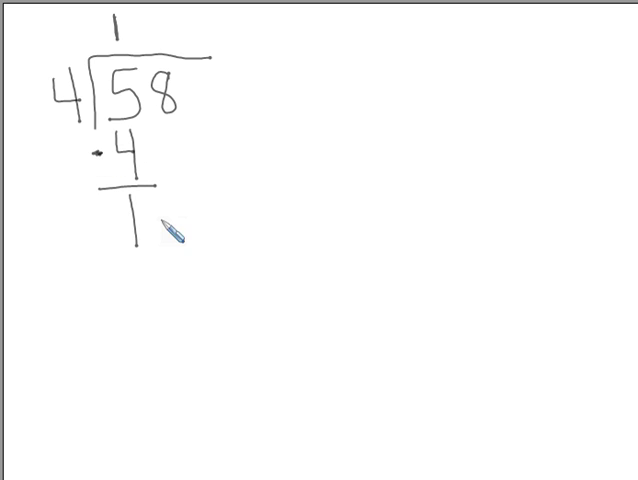
{"action": "mouse_move", "coordinate": [178, 150]}
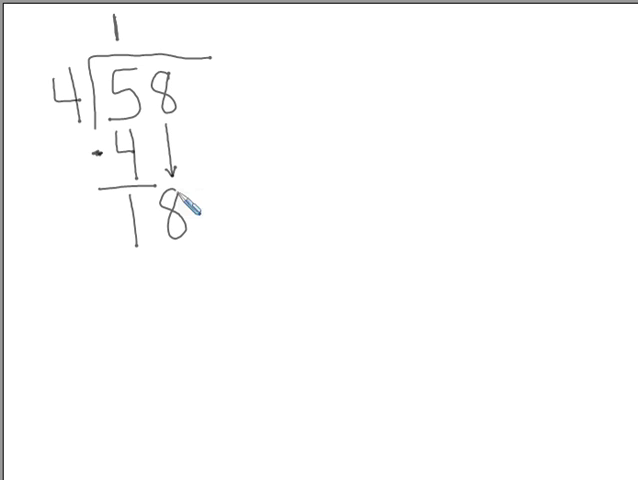
{"action": "mouse_move", "coordinate": [165, 90]}
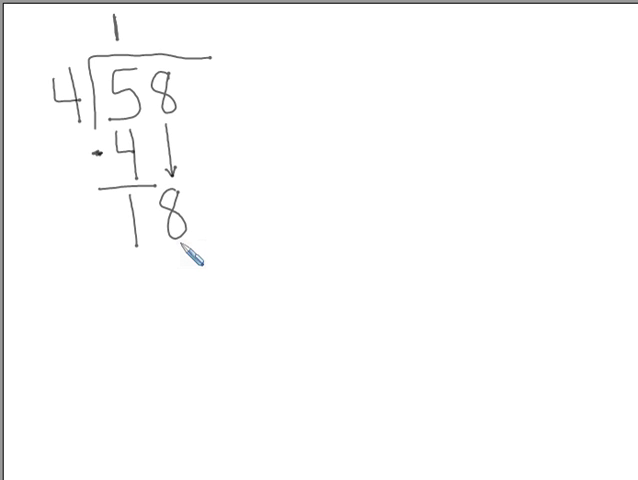
{"action": "mouse_move", "coordinate": [85, 120]}
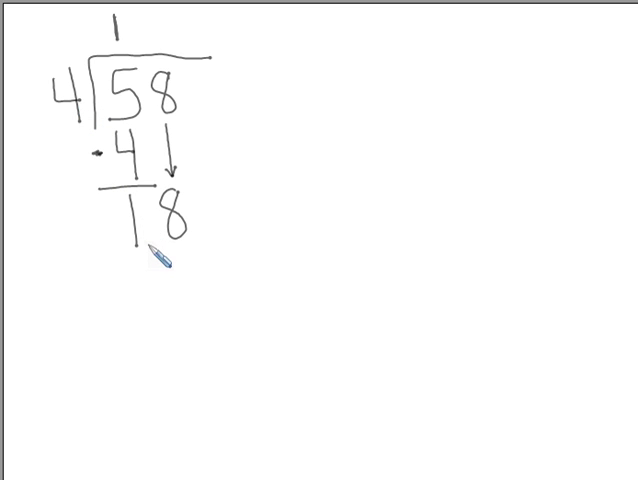
{"action": "mouse_move", "coordinate": [190, 22]}
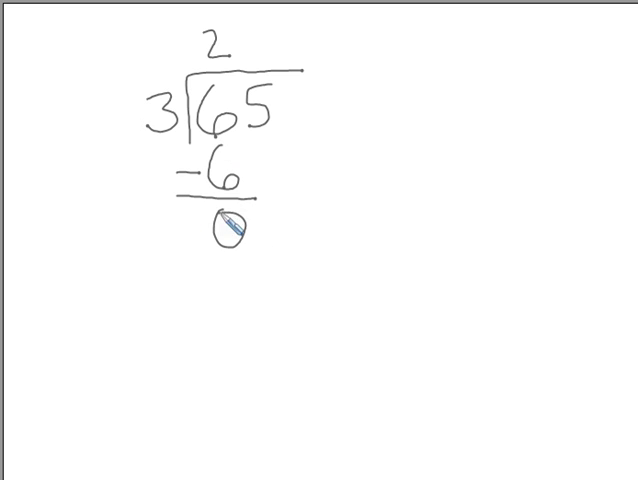
Draw an arrow bringing the 5 down beside the remainder 0
{"action": "left_click_drag", "start_coordinate": [265, 135], "coordinate": [265, 190]}
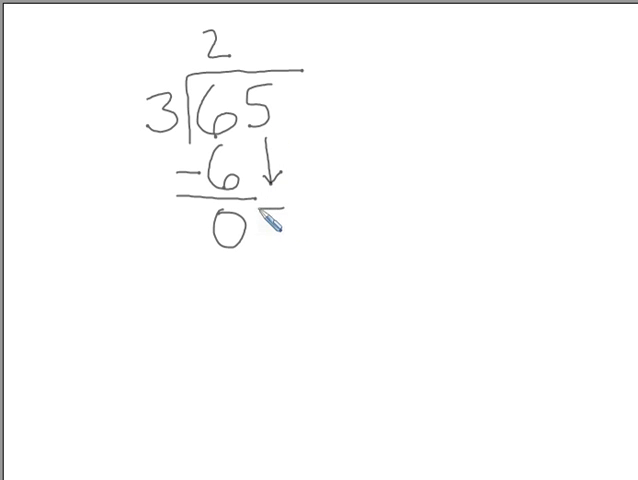
Write 5 beside the 0 to form 05
{"action": "type", "text": "5"}
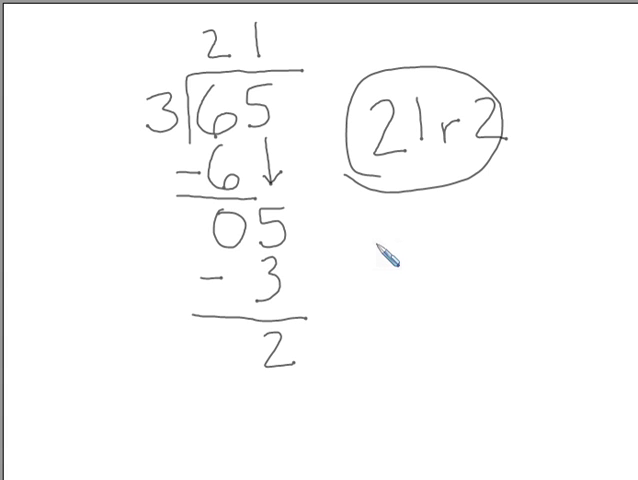
{"action": "mouse_move", "coordinate": [388, 260]}
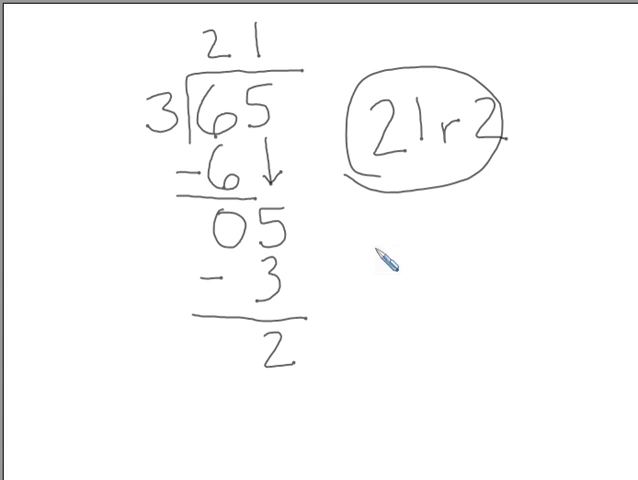